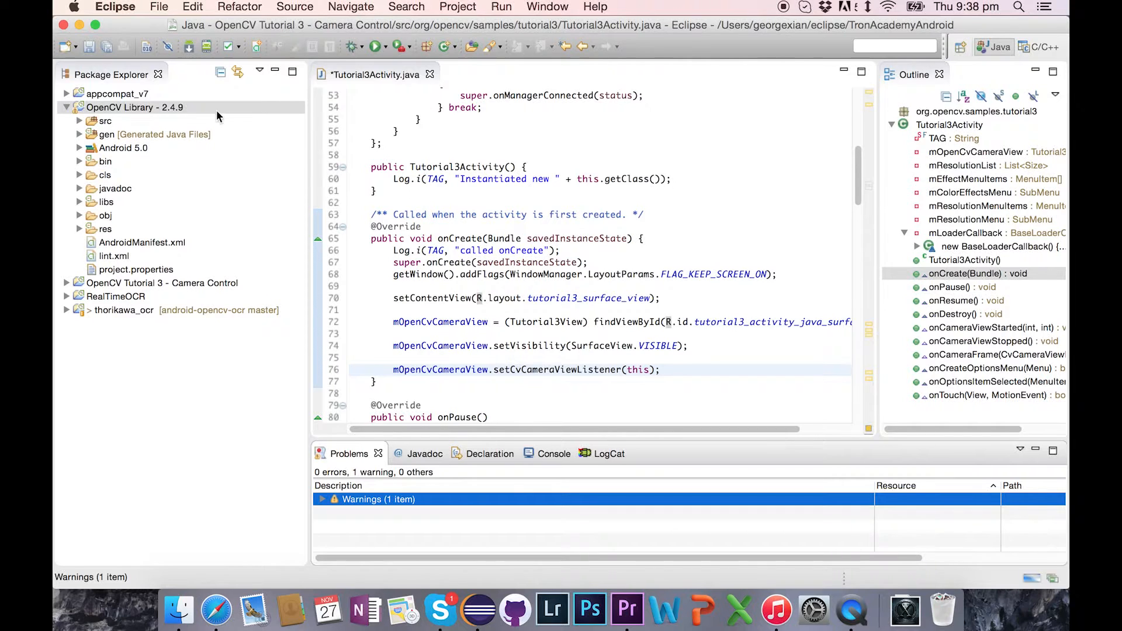
# Build OpenCV Library, inspect the Android NDK abort error in Problems, and view the Console output
pyautogui.click(457, 7)
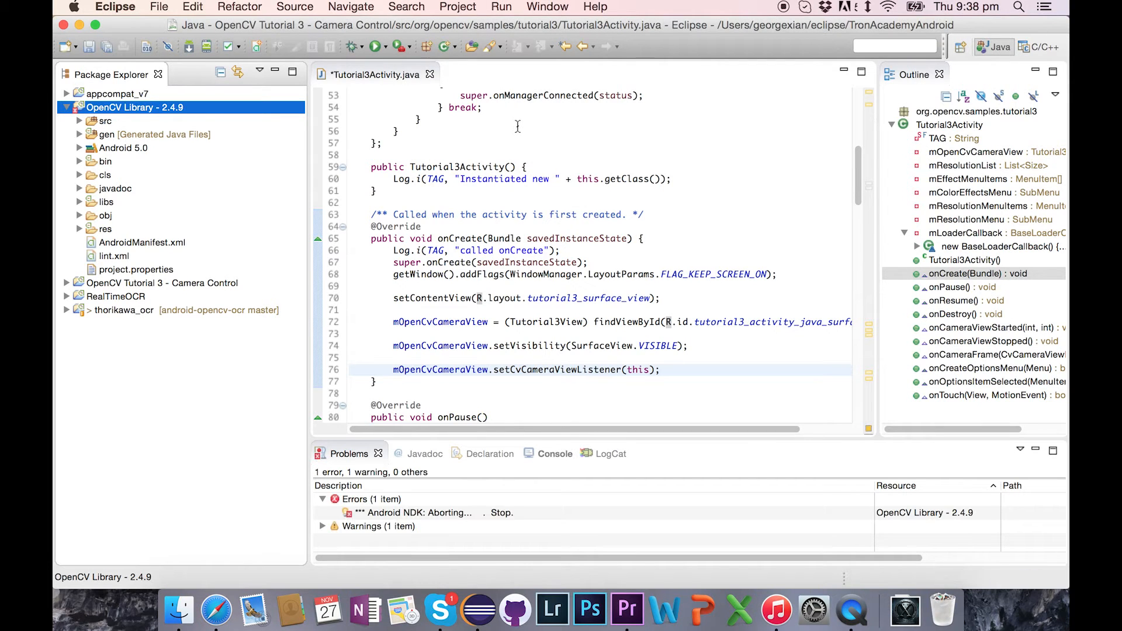
pyautogui.click(420, 512)
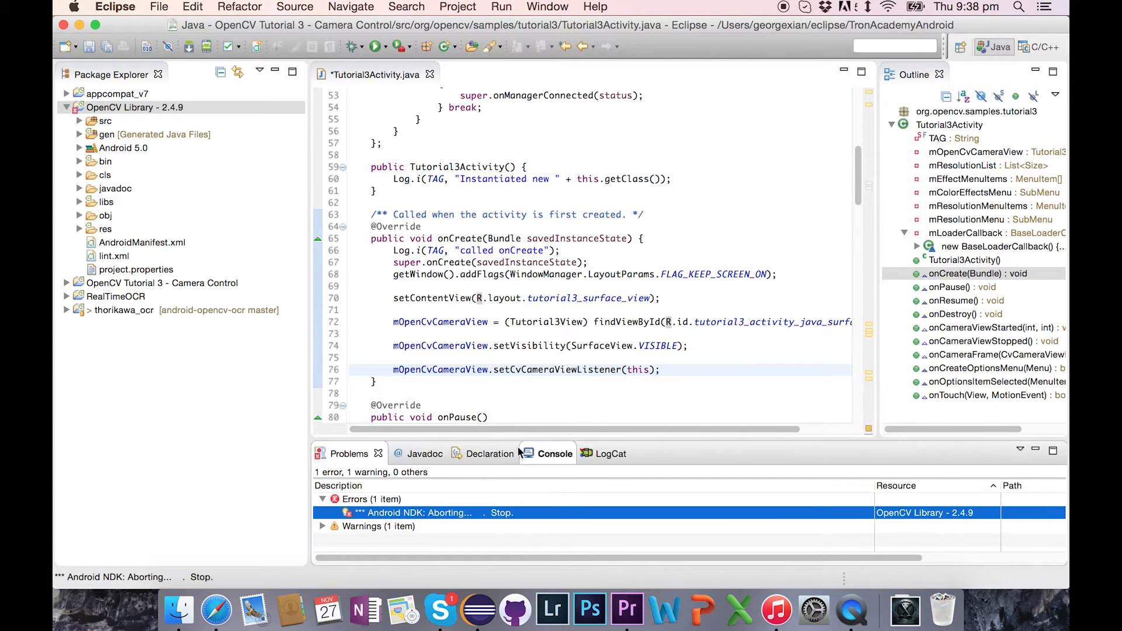
pyautogui.click(554, 453)
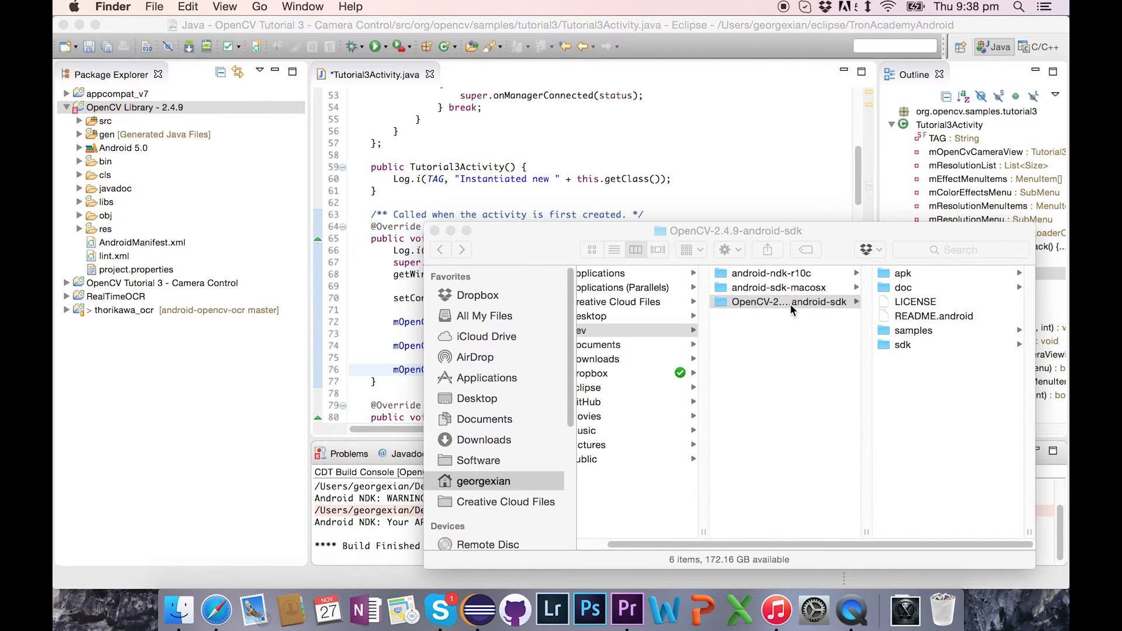
# Navigate into OpenCV-2.4.9-android-sdk and its samples folder in Finder column view
pyautogui.click(913, 330)
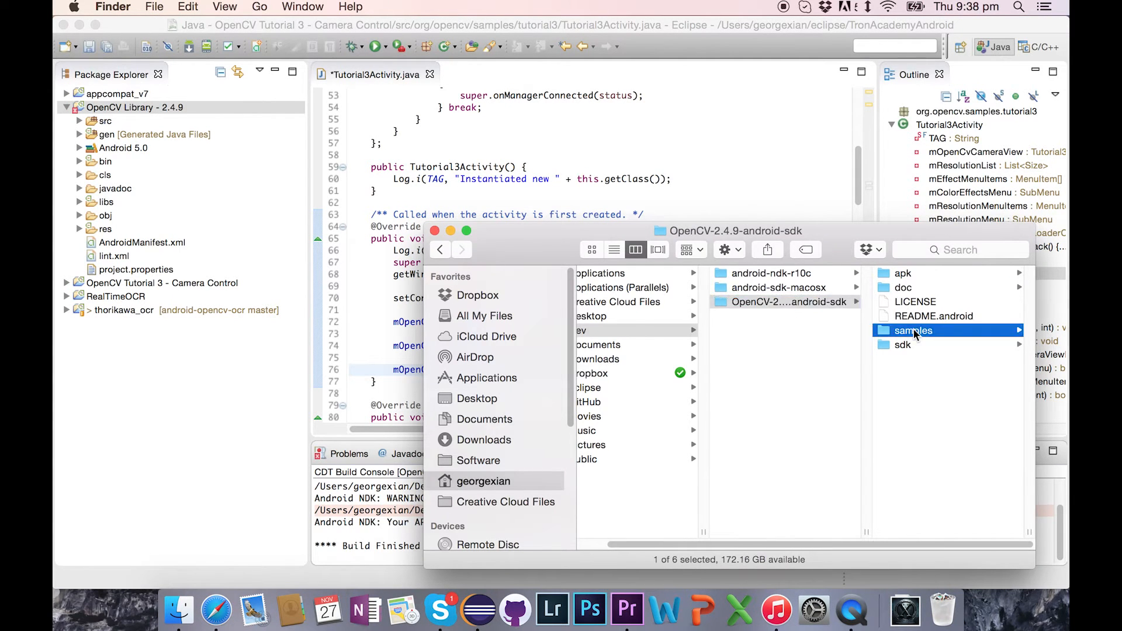
pyautogui.click(913, 329)
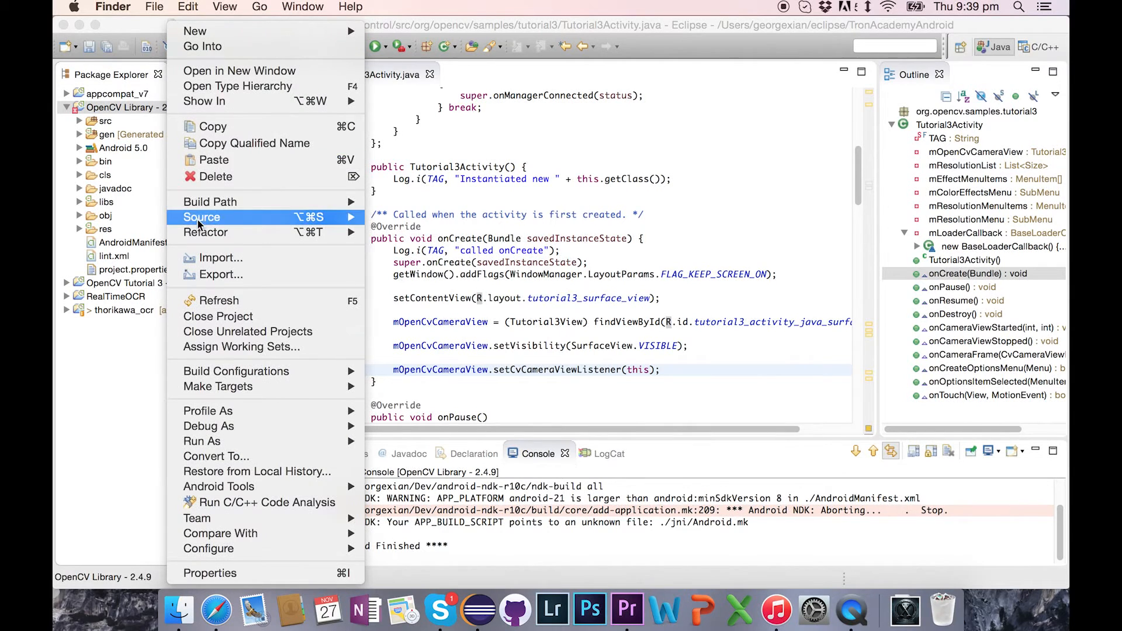
# Add a jni folder to the OpenCV Library project from its Package Explorer context menu
pyautogui.click(218, 172)
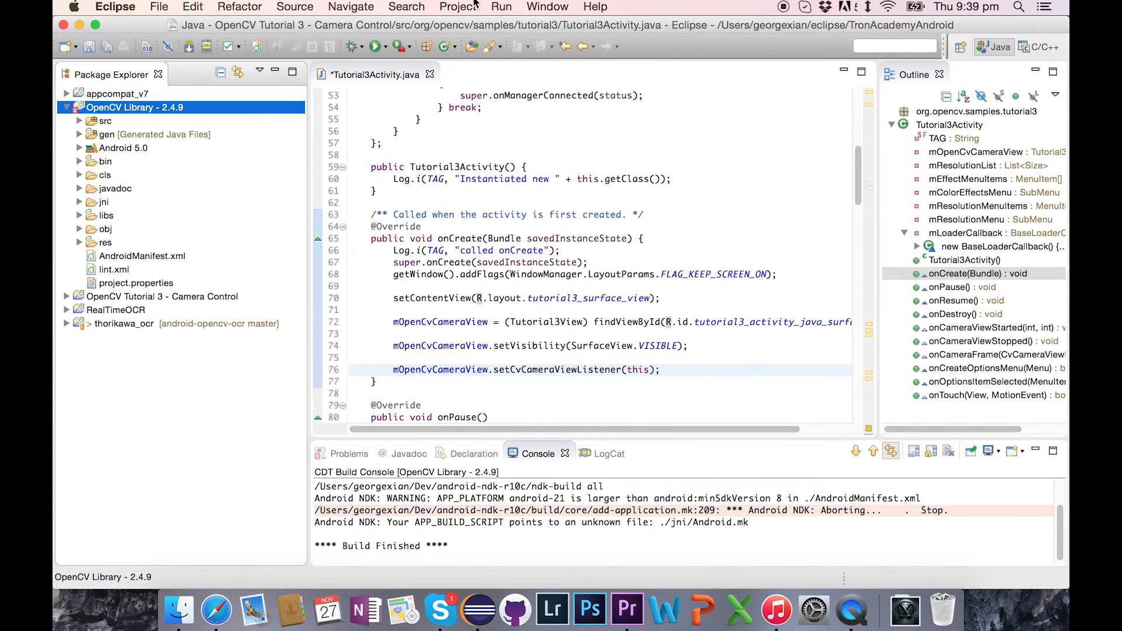
# Rebuild OpenCV Library via Project > Build Project so native libraries install without the script error
pyautogui.click(458, 7)
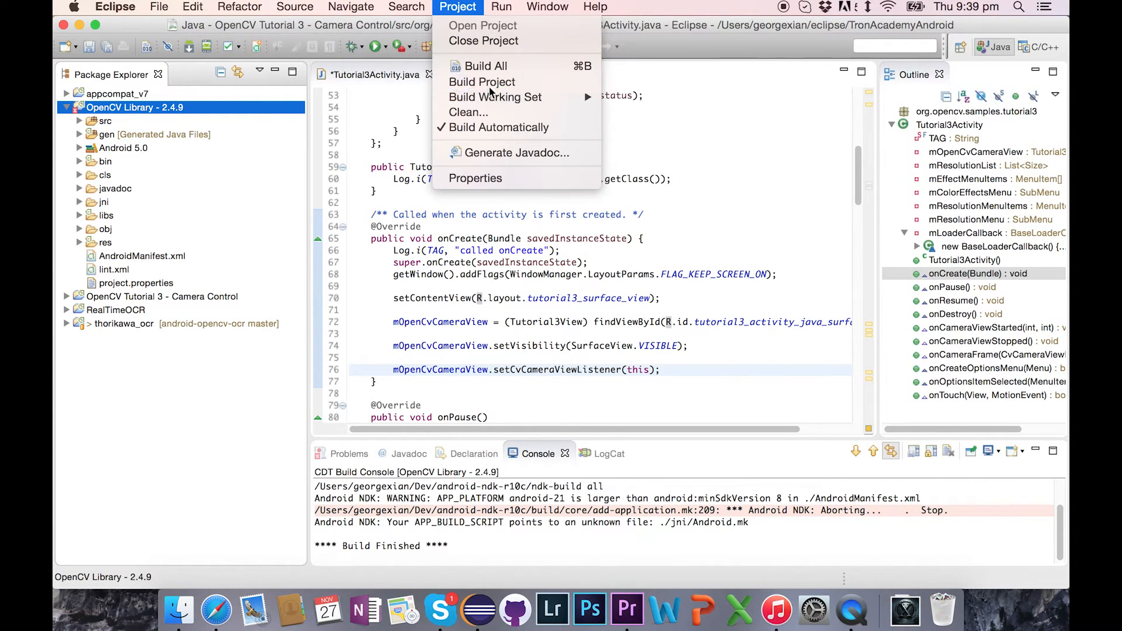
pyautogui.click(482, 82)
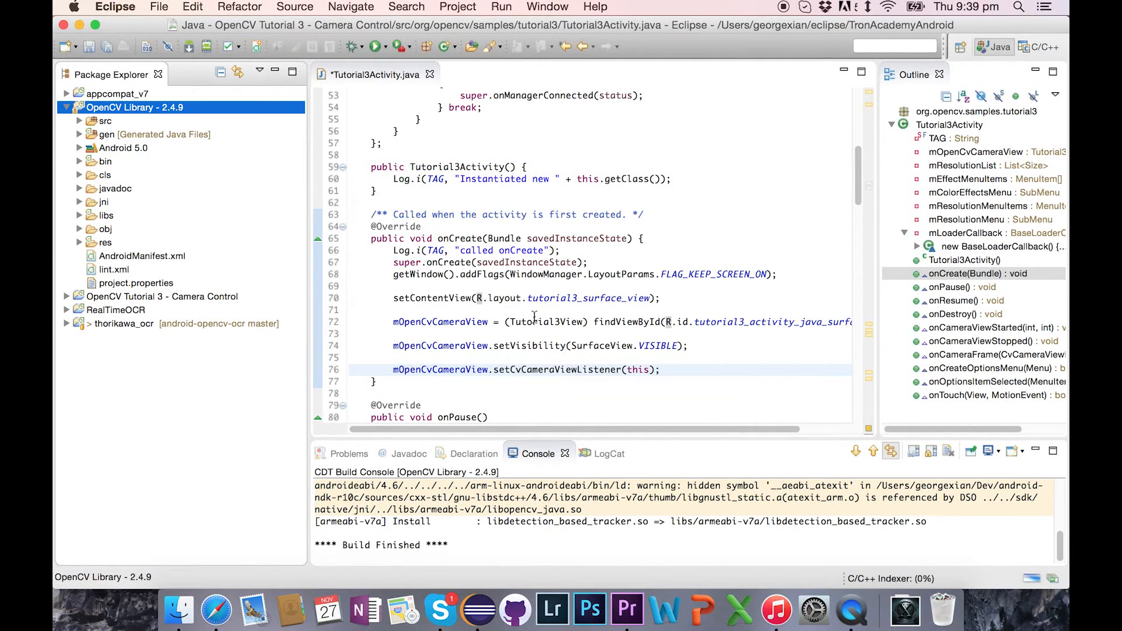
pyautogui.moveTo(628, 534)
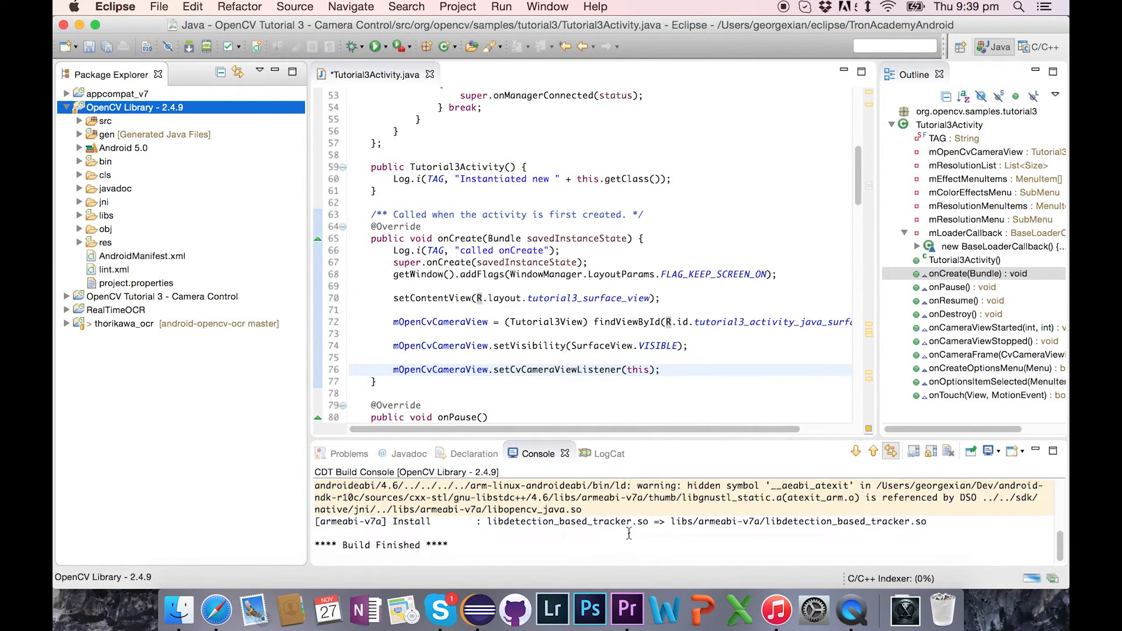